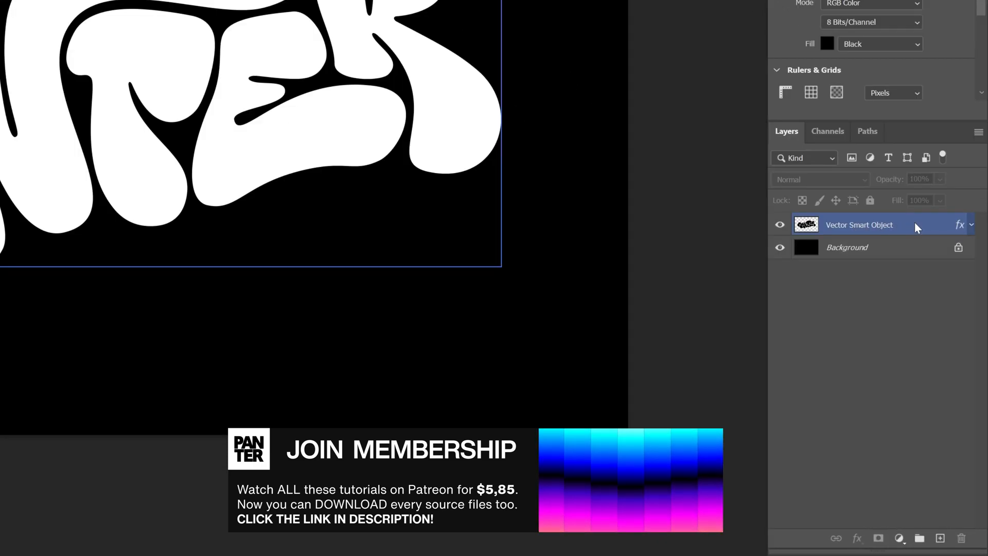
# Convert the PANTER lettering layer to a smart object and launch the Eye Candy 7 filter.
pyautogui.rightClick(858, 225)
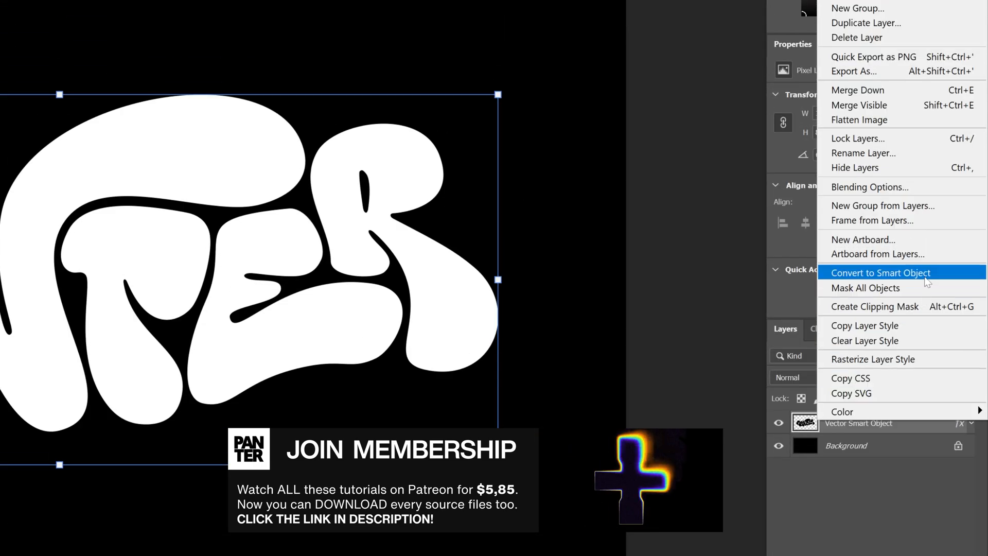
pyautogui.click(881, 272)
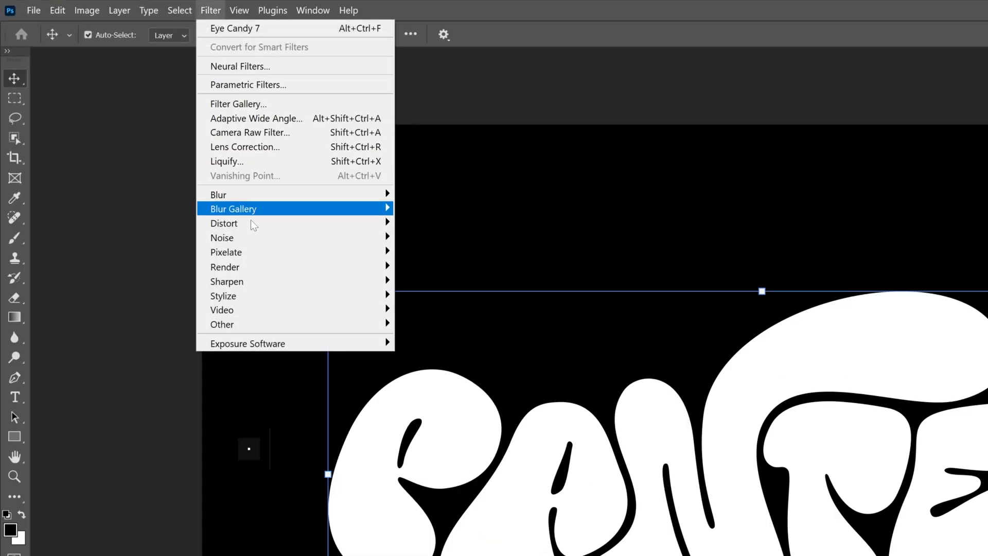
pyautogui.moveTo(294, 343)
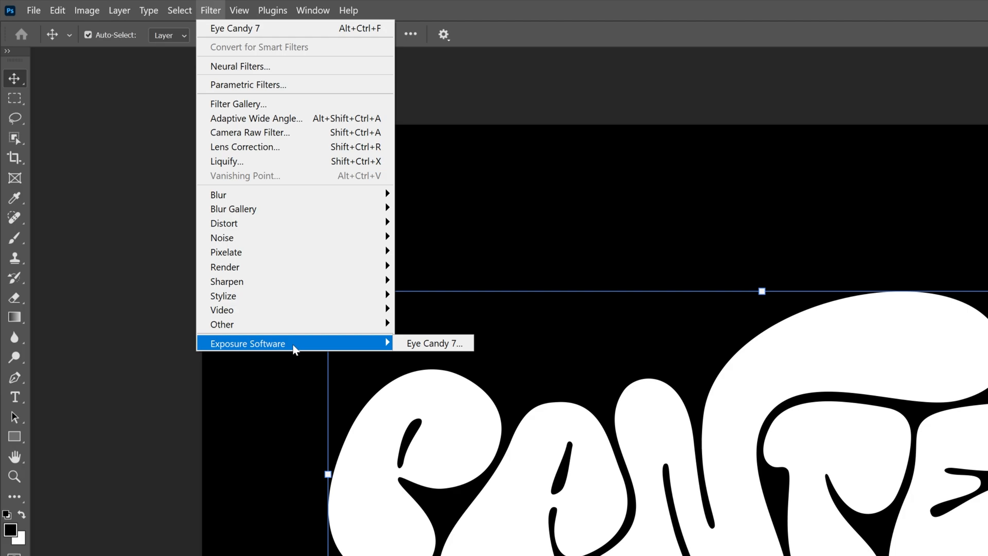
pyautogui.moveTo(433, 342)
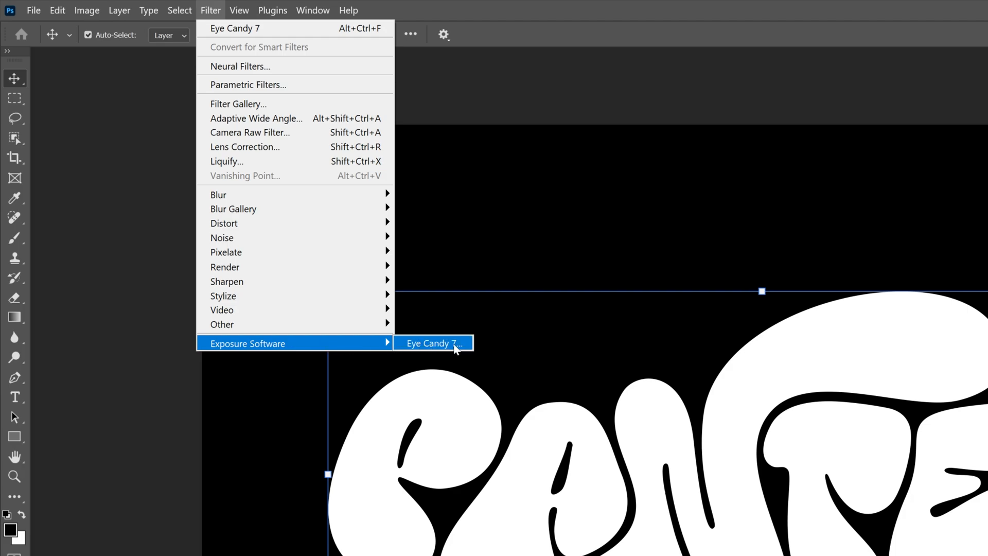
pyautogui.click(433, 342)
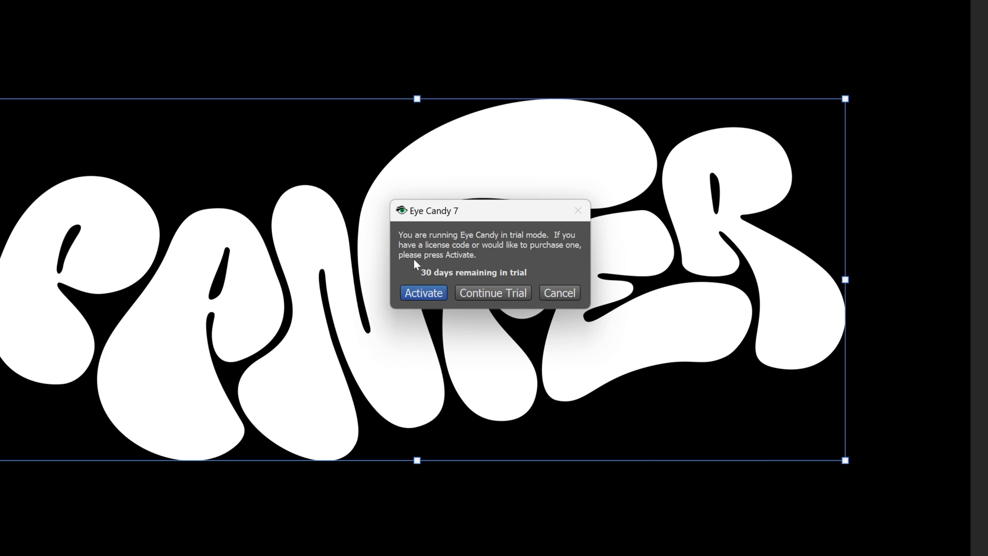
pyautogui.moveTo(492, 292)
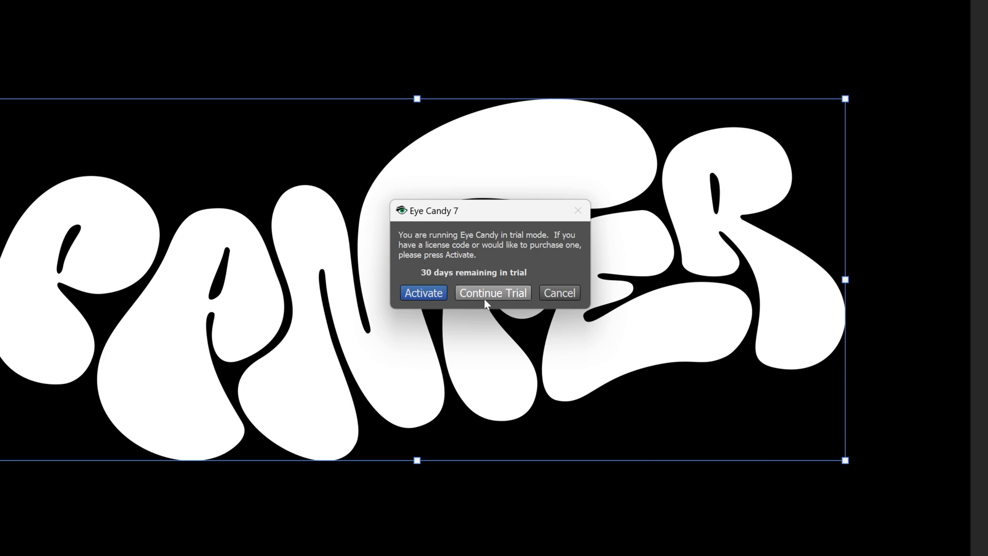
# Continue the trial and switch the effect from brick wall to Chrome.
pyautogui.click(492, 292)
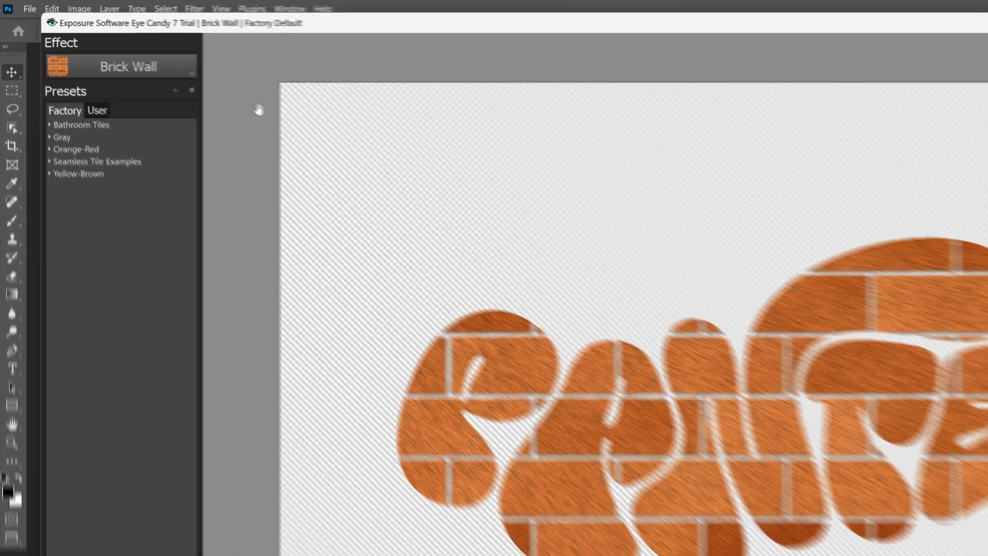
pyautogui.click(133, 72)
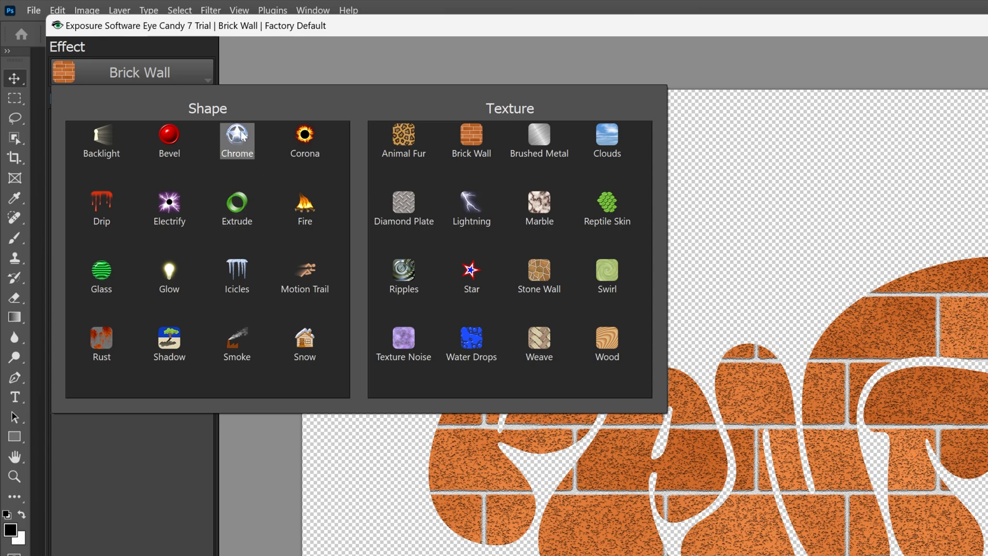
pyautogui.click(237, 140)
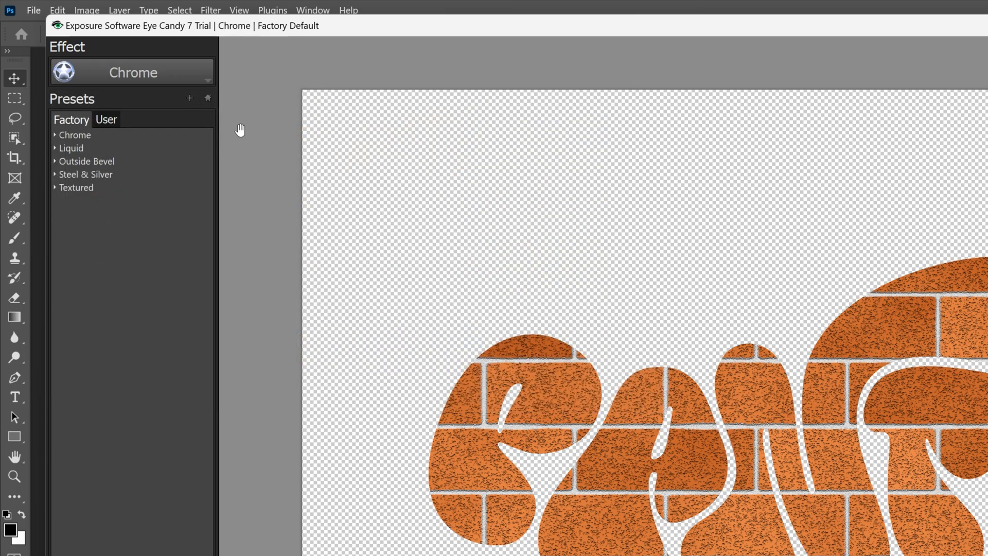
# Try the Round Cliff, Round Garden and Round Mountains chrome factory presets.
pyautogui.click(75, 135)
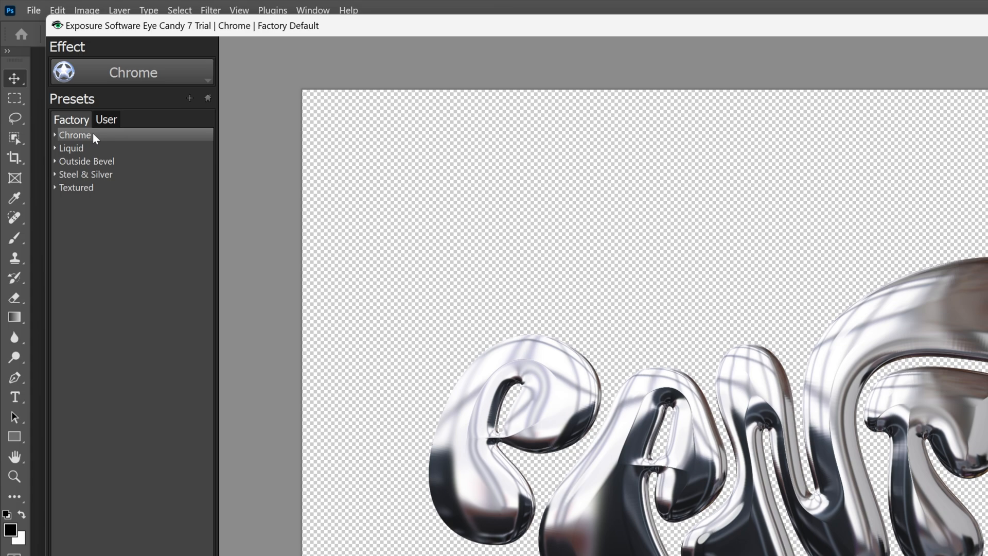
pyautogui.click(74, 135)
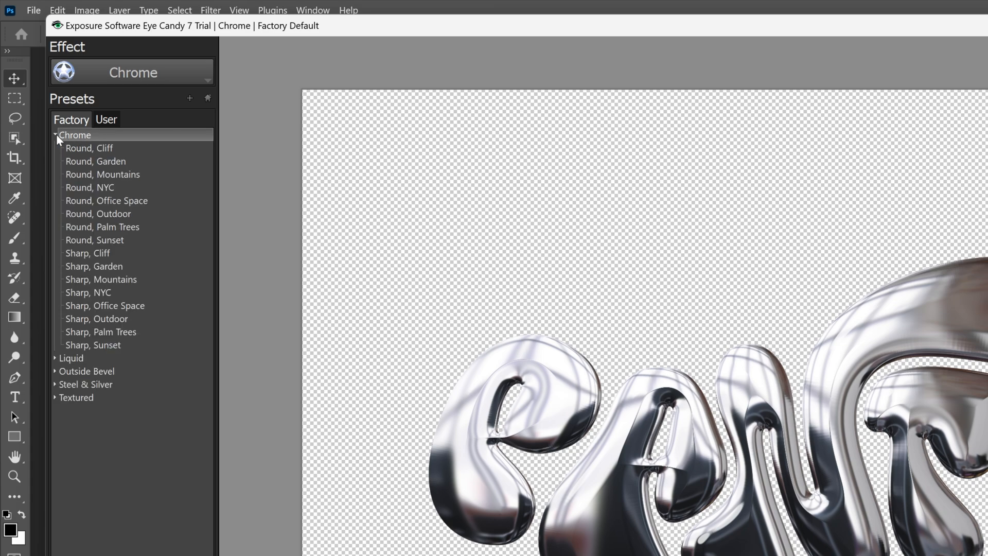
pyautogui.click(89, 149)
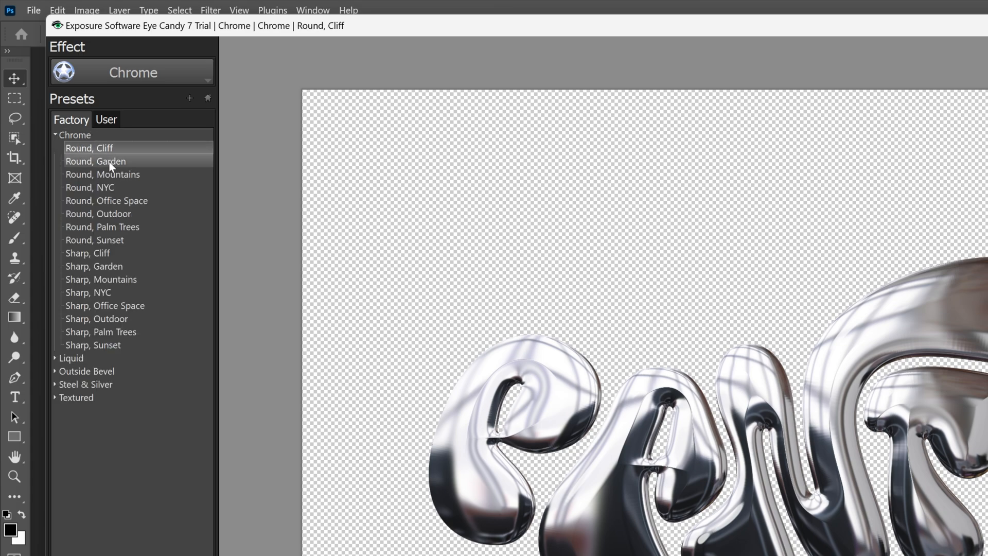
pyautogui.click(95, 160)
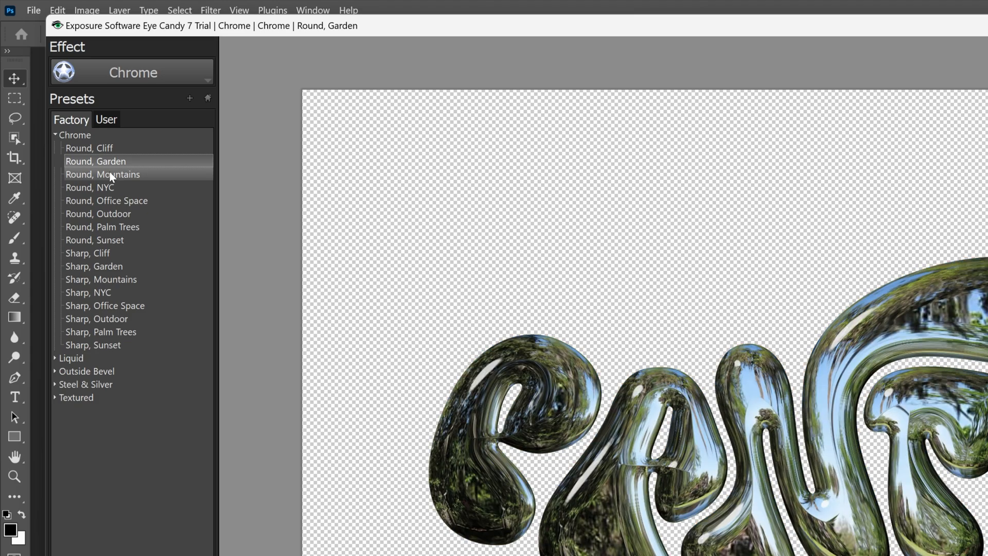
pyautogui.click(102, 175)
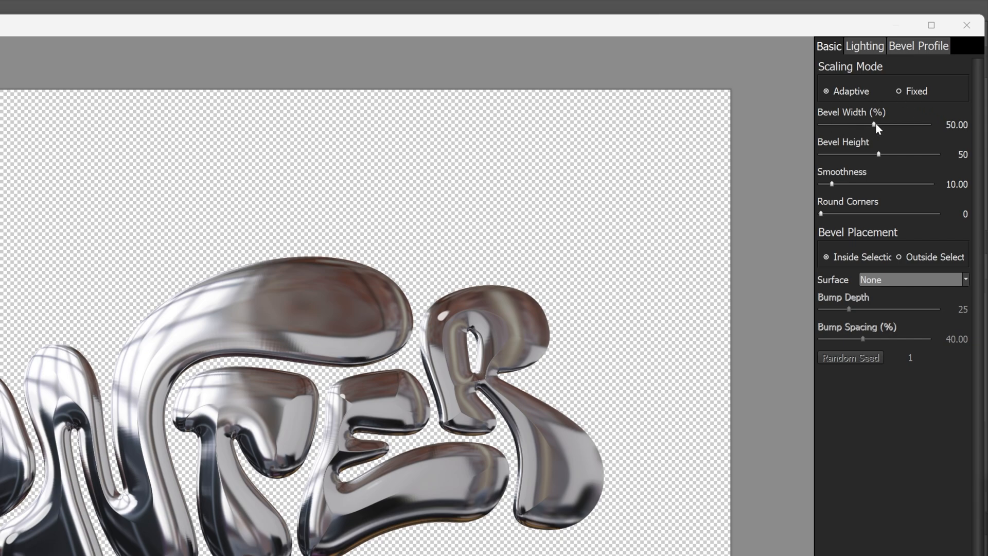
# Raise bevel smoothness to 100 and narrow the bevel width to about 66 percent.
pyautogui.moveTo(872, 125); pyautogui.dragTo(920, 95)
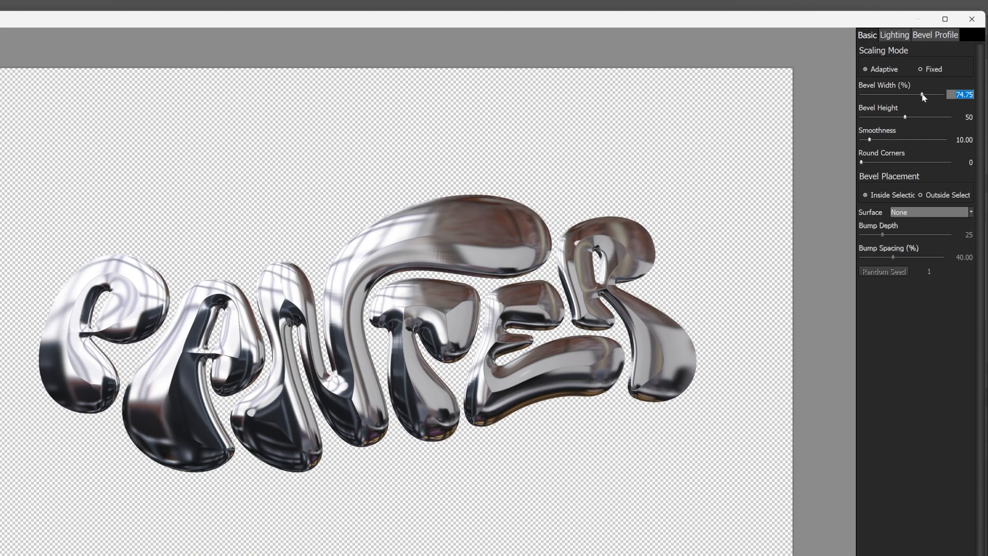
pyautogui.moveTo(926, 95); pyautogui.dragTo(871, 94)
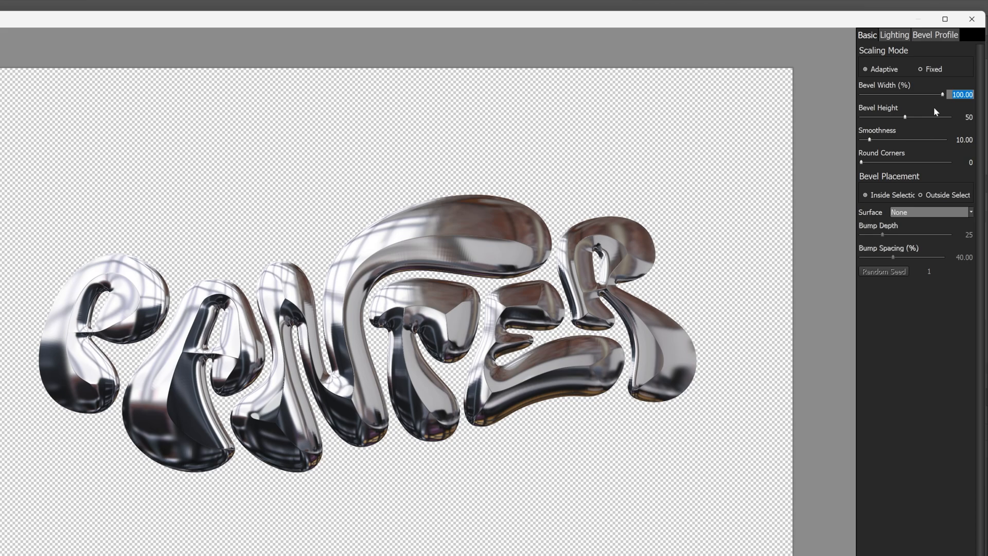
pyautogui.write('100')
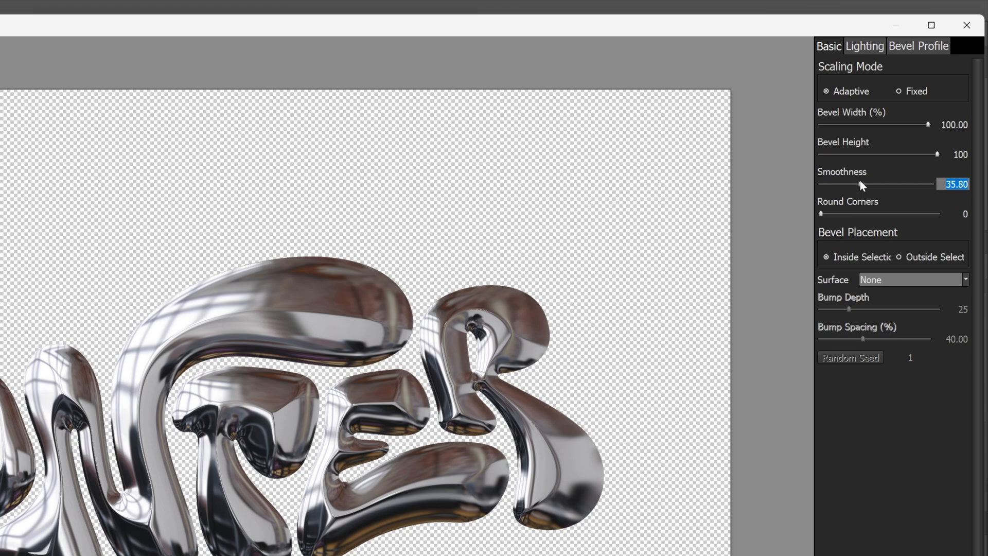
pyautogui.moveTo(861, 184); pyautogui.dragTo(932, 184)
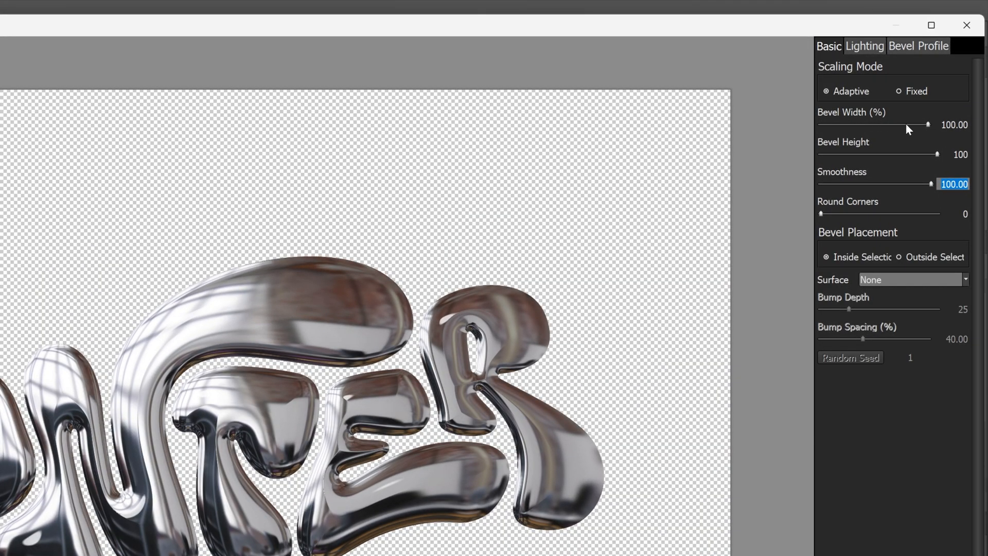
pyautogui.moveTo(927, 124); pyautogui.dragTo(891, 124)
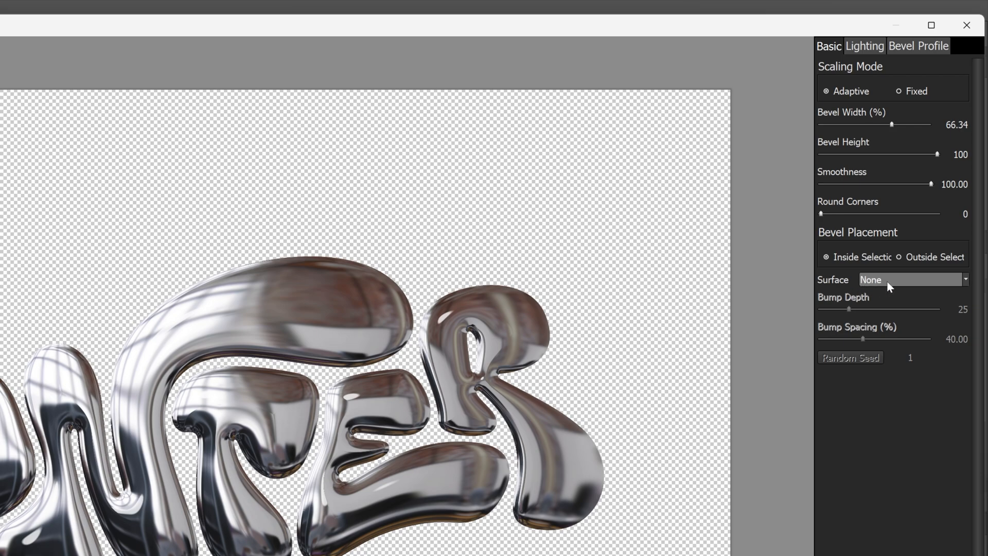
# Try Pits, Lumps and Rough surface textures, then return the surface to None.
pyautogui.click(912, 279)
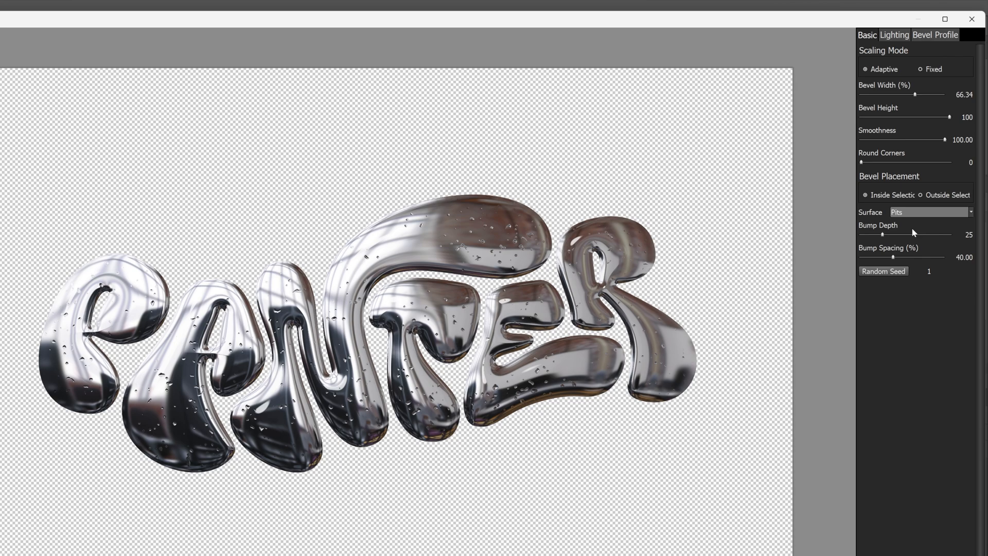
pyautogui.click(929, 212)
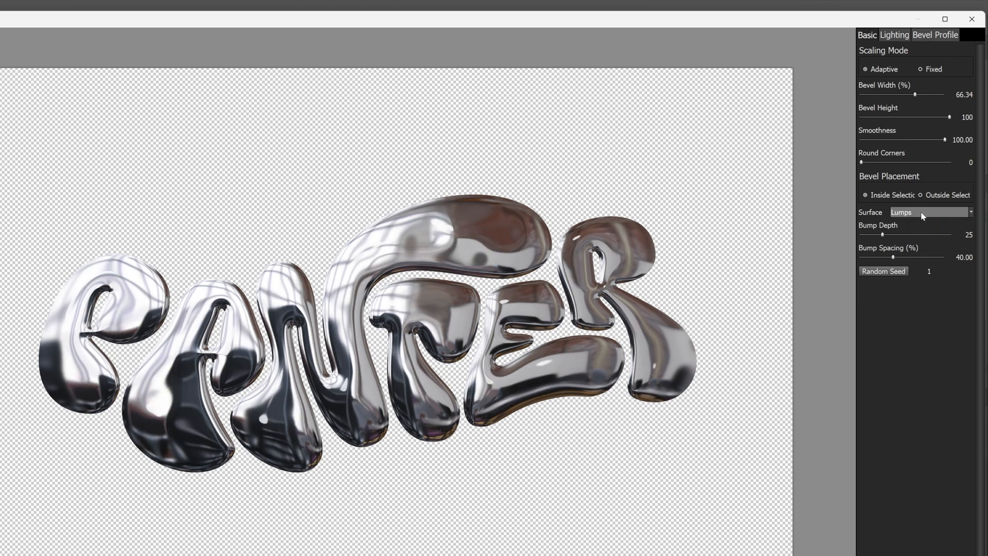
pyautogui.click(930, 212)
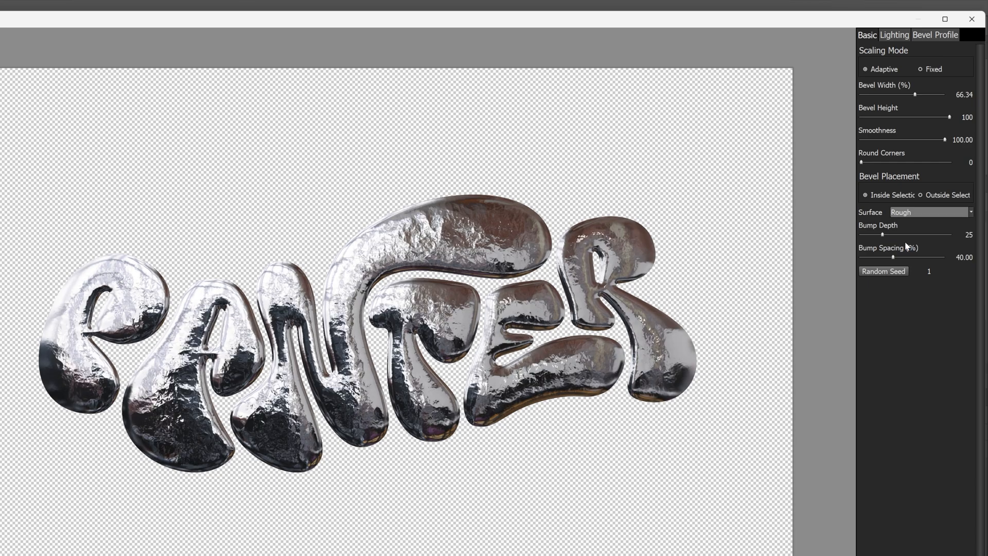
pyautogui.click(927, 212)
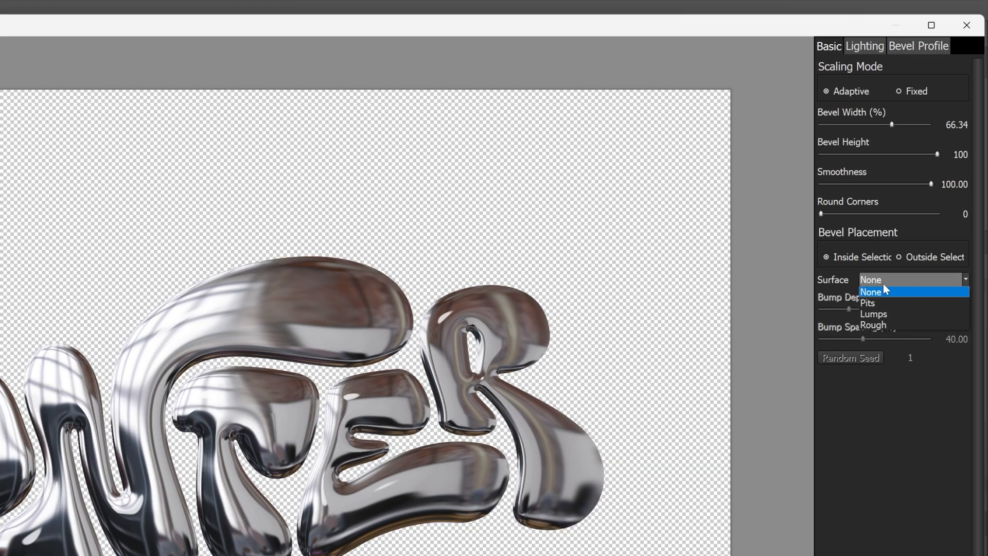
pyautogui.click(874, 314)
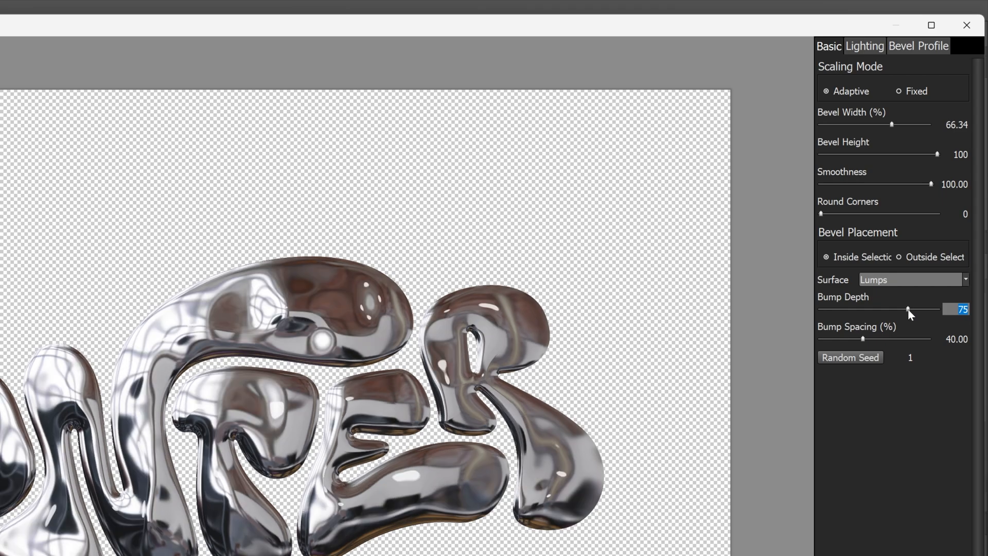
pyautogui.moveTo(847, 342)
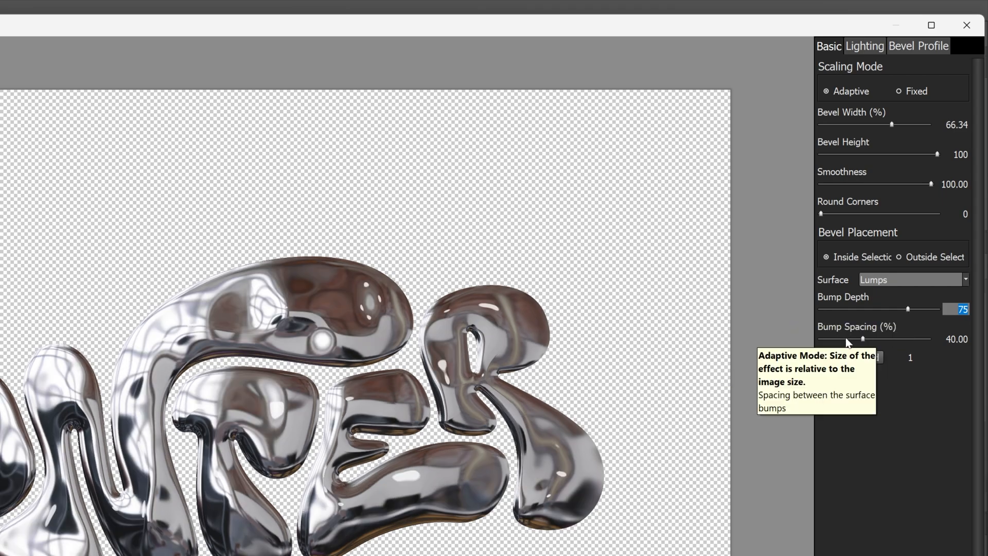
# Tighten bump spacing to about 4.56 and remove the lumpy surface texture.
pyautogui.moveTo(863, 338); pyautogui.dragTo(828, 339)
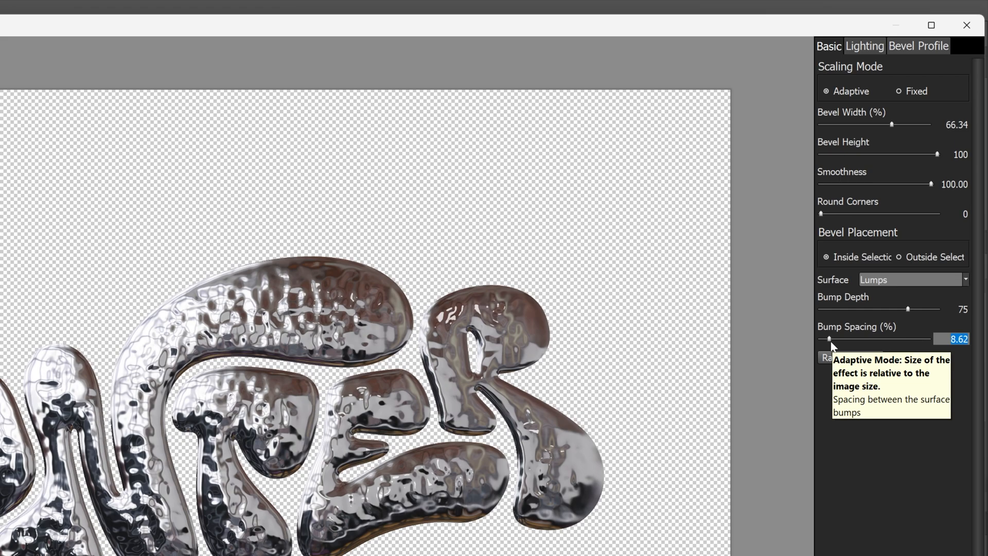
pyautogui.moveTo(828, 338); pyautogui.dragTo(825, 338)
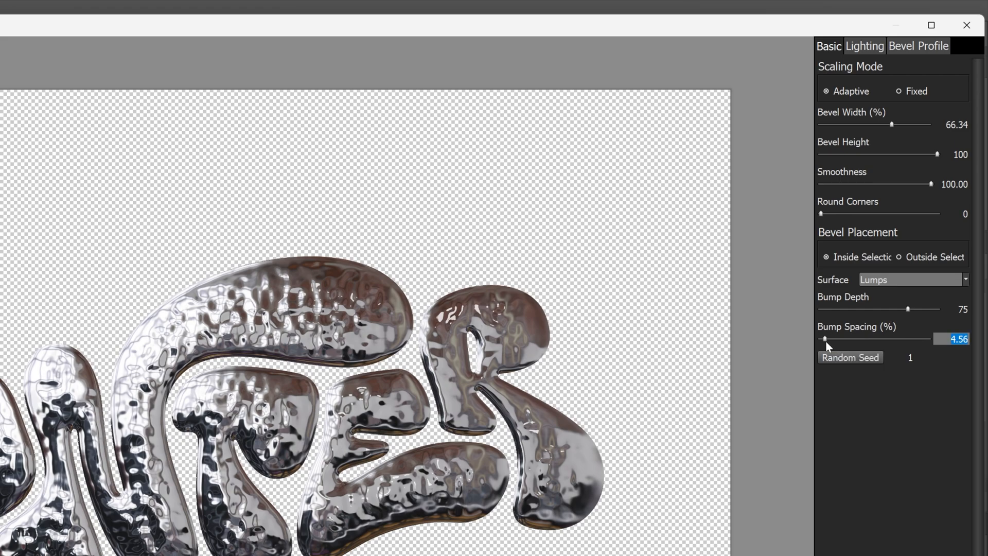
pyautogui.click(911, 278)
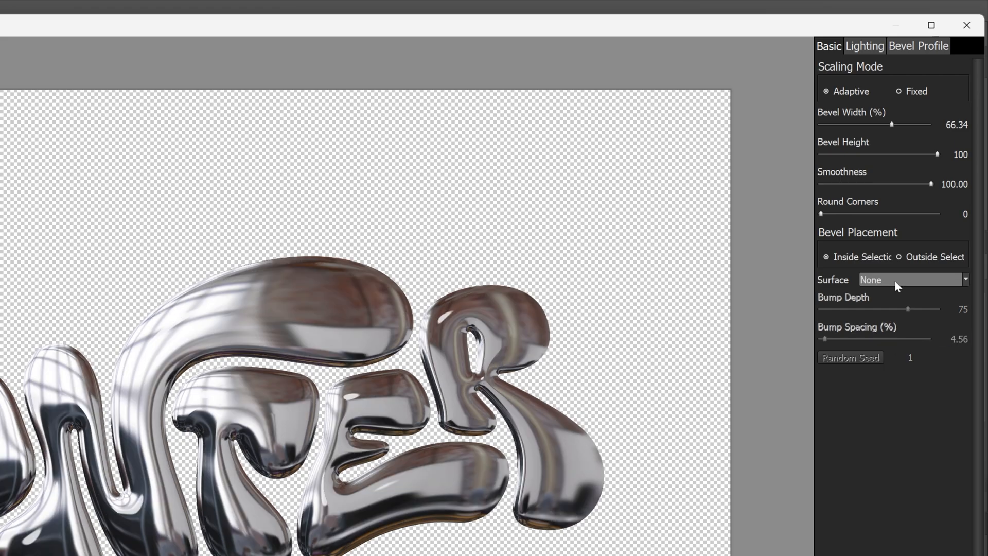
# Review the lighting settings and commit the chrome effect as a smart filter in Photoshop.
pyautogui.click(865, 46)
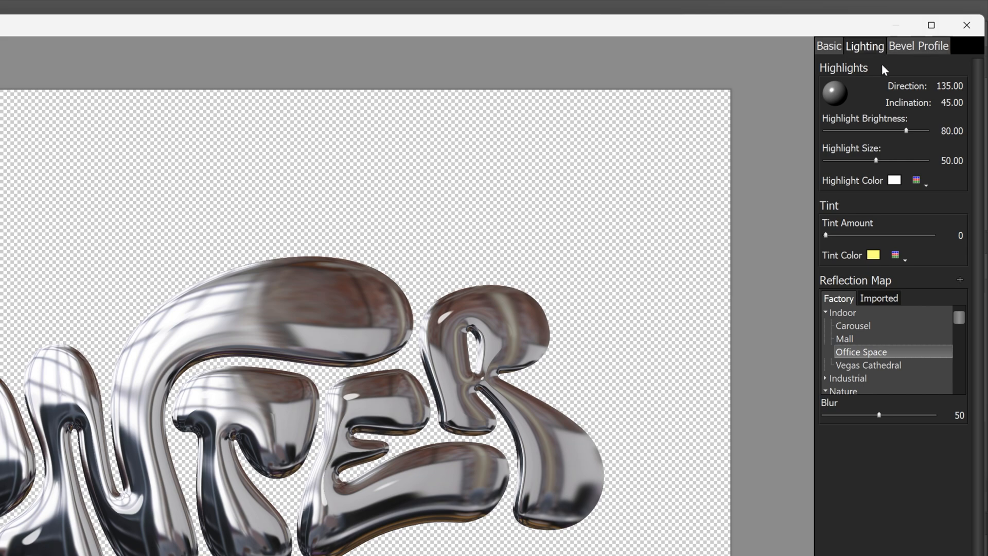
pyautogui.scroll(-3)
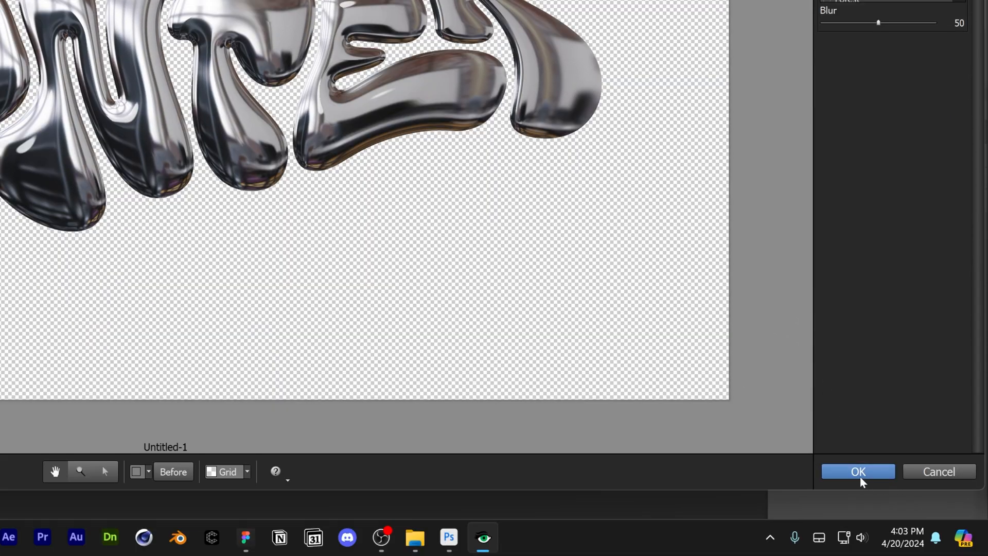
pyautogui.click(857, 471)
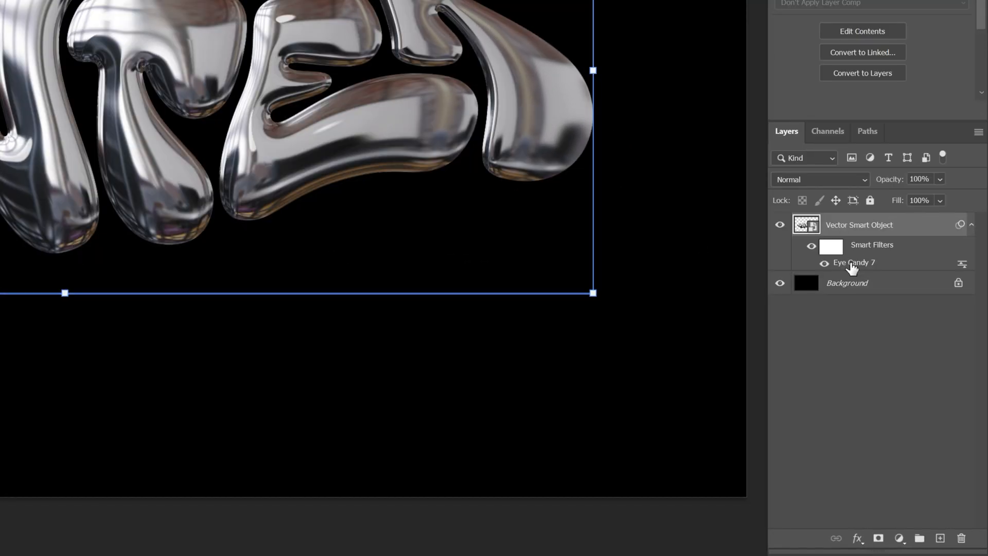
pyautogui.moveTo(841, 266)
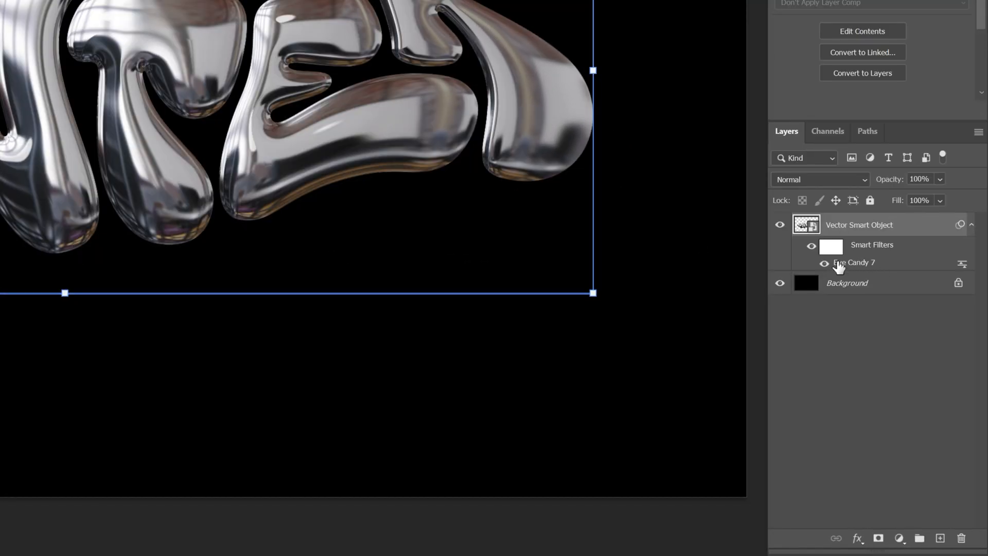